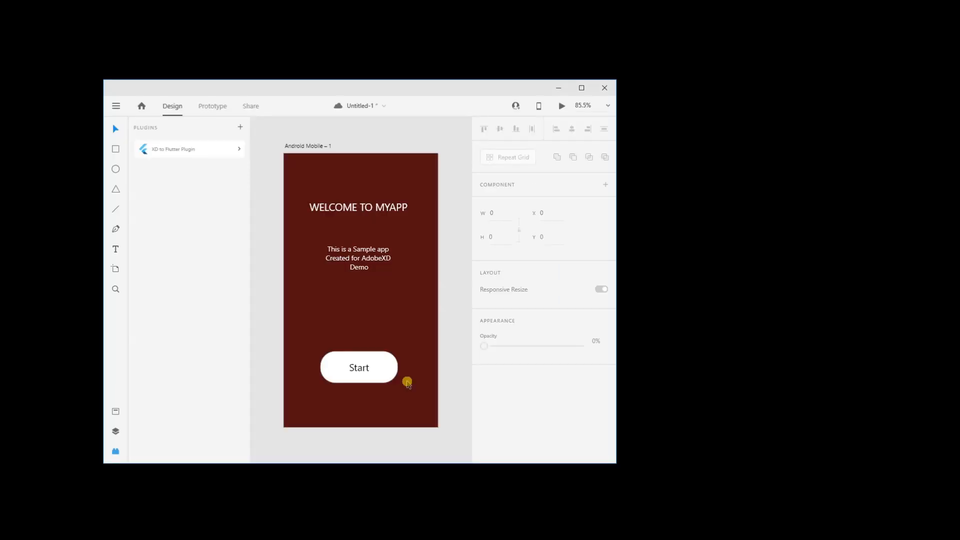
mouse_move(420, 411)
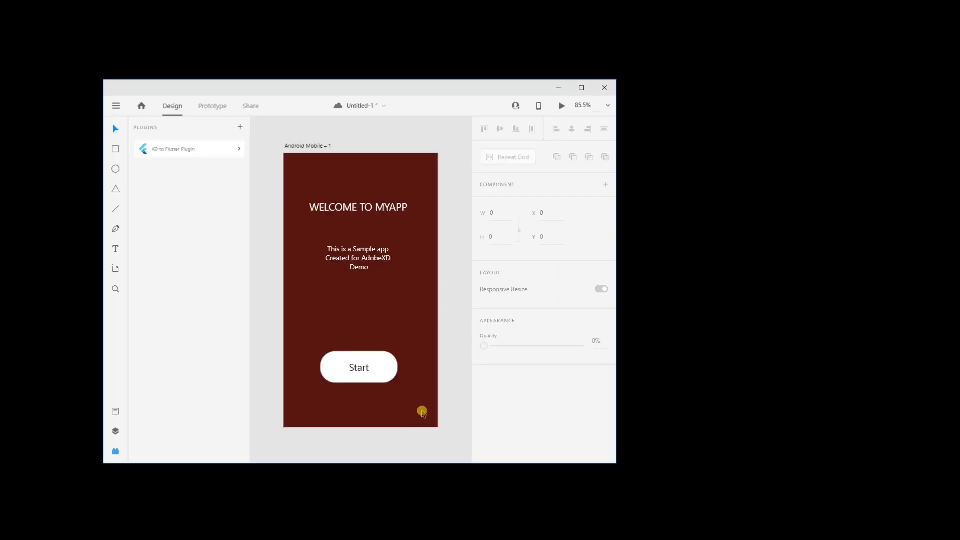
mouse_move(394, 322)
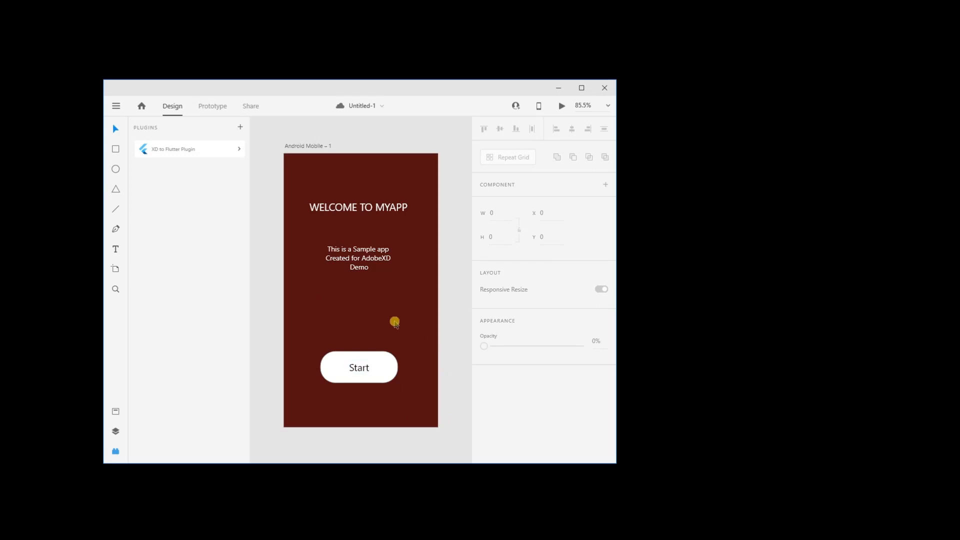
mouse_move(224, 197)
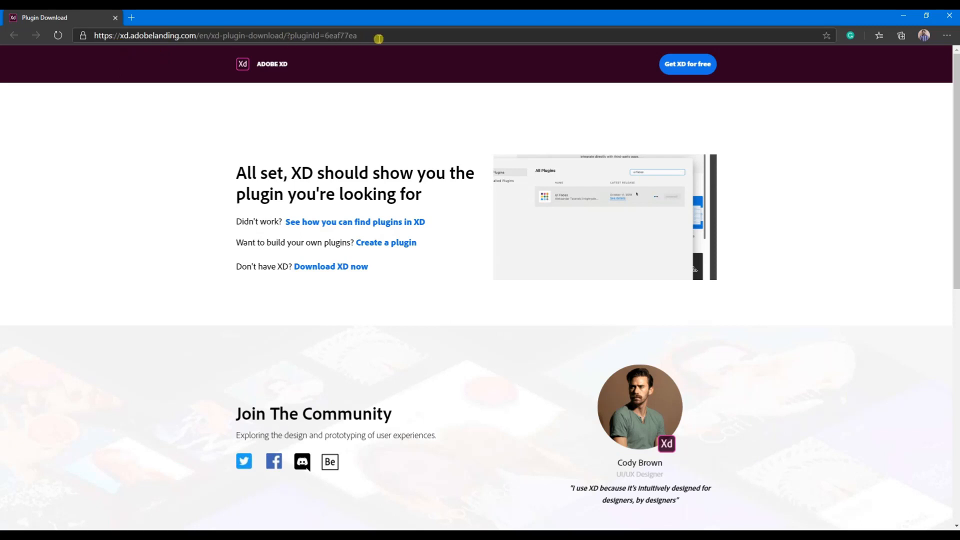
Step: Load the xd.adobelanding.com download page for the XD to Flutter plugin in Edge
left_click(220, 36)
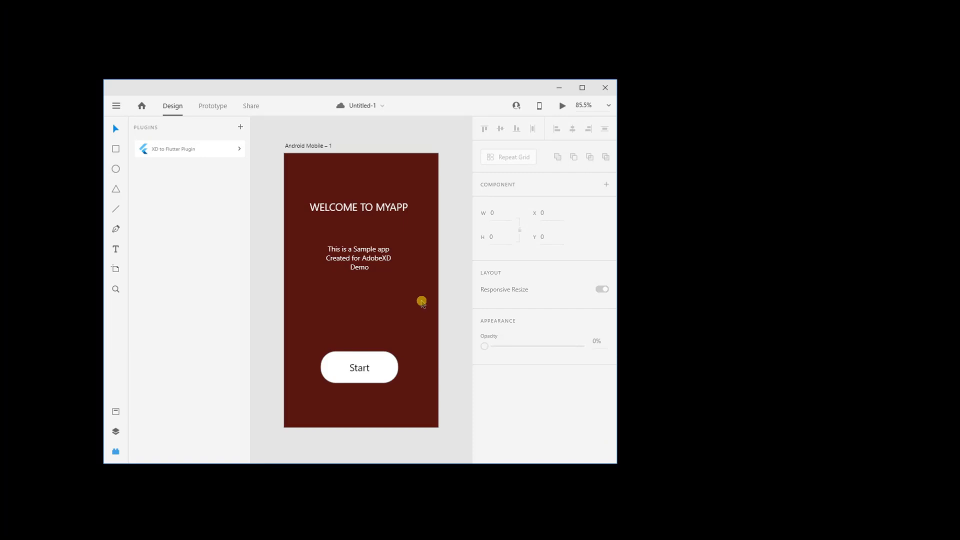
mouse_move(398, 292)
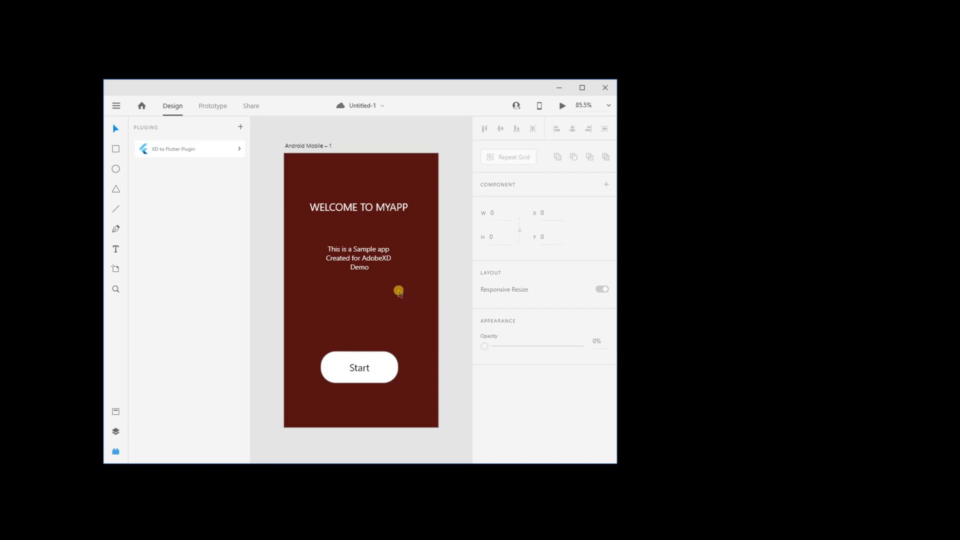
left_click(359, 367)
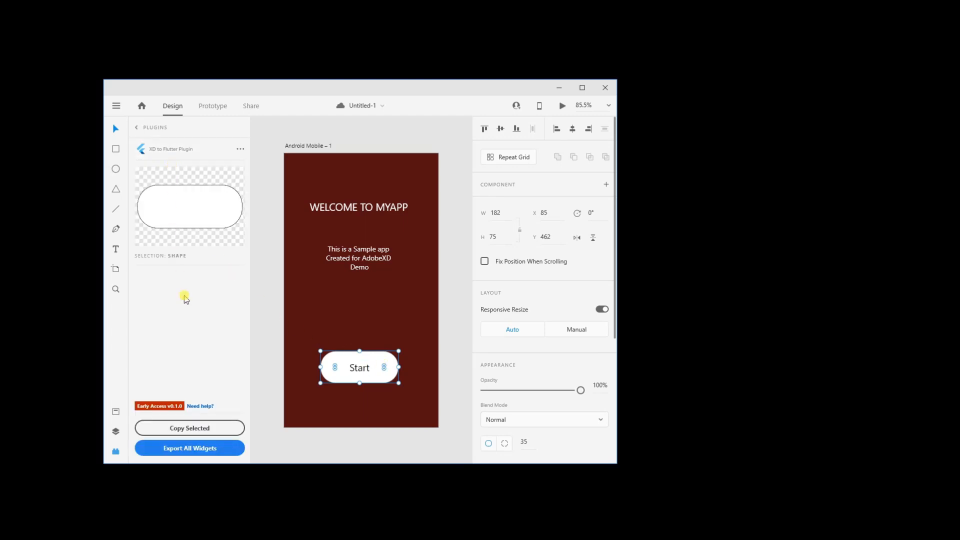
left_click(189, 428)
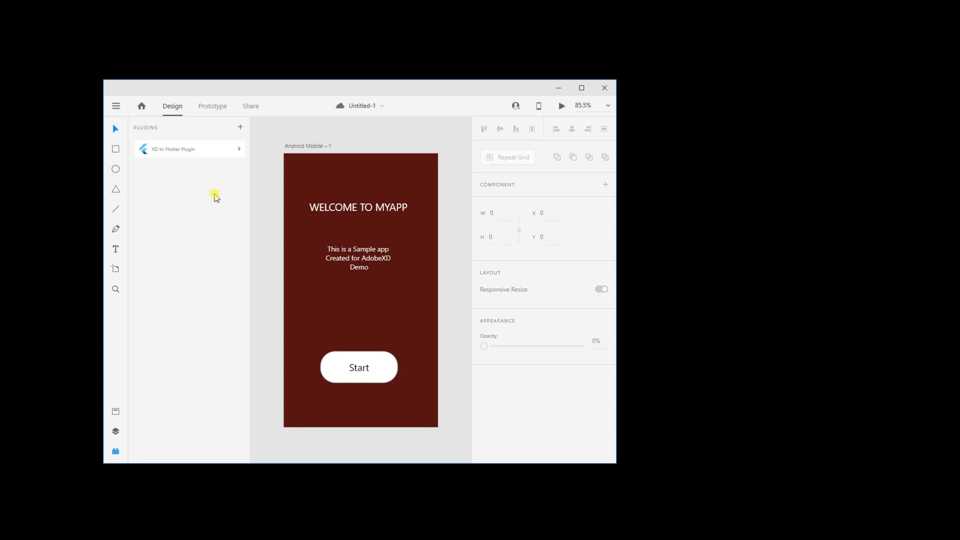
mouse_move(183, 152)
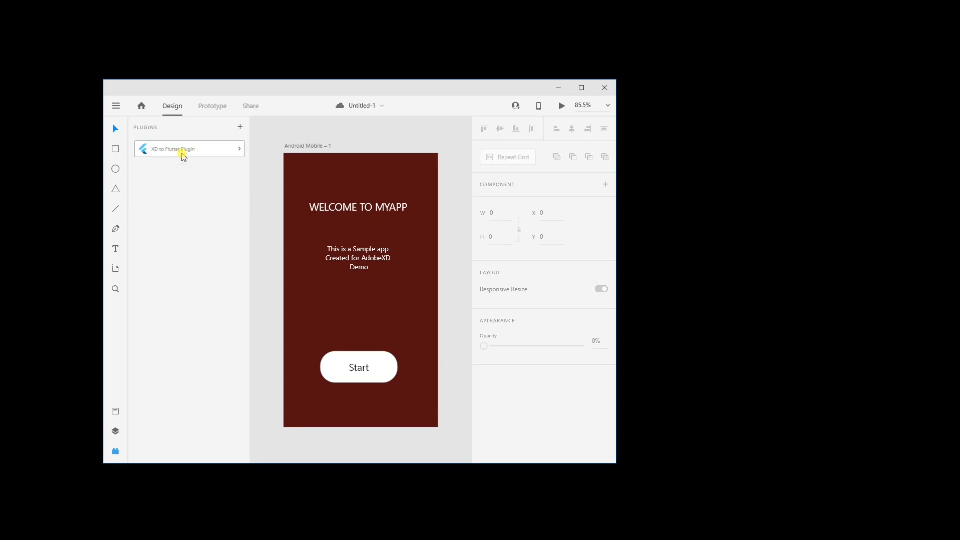
Step: Check the XD to Flutter plugin's project and image paths, then export all widgets
left_click(189, 149)
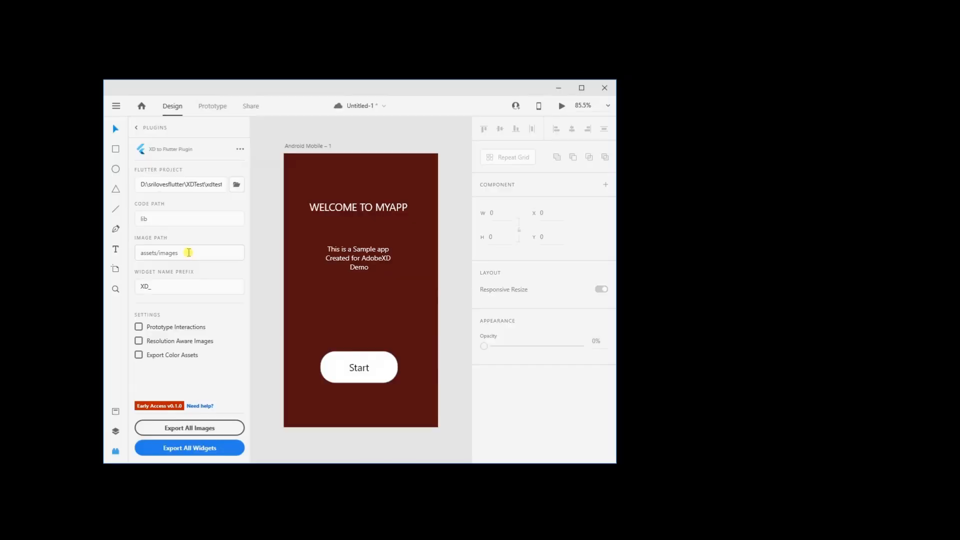
left_click(188, 283)
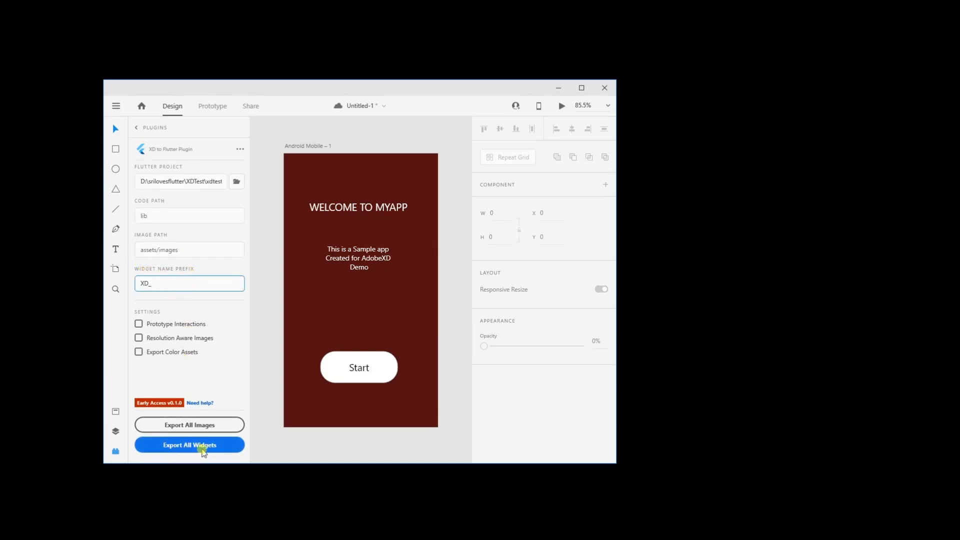
left_click(190, 445)
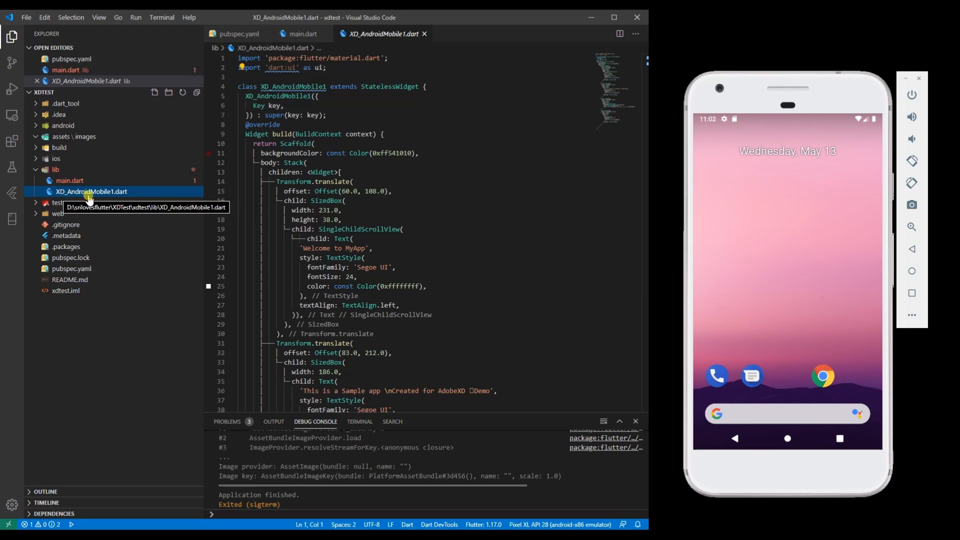
mouse_move(436, 218)
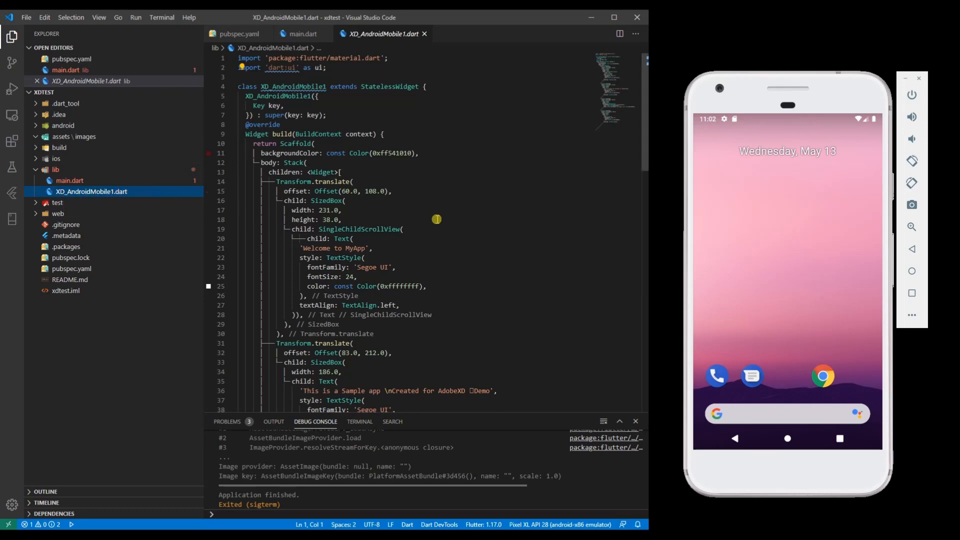
Step: Scroll through the generated XD_AndroidMobile1.dart widget code
scroll("down", 3)
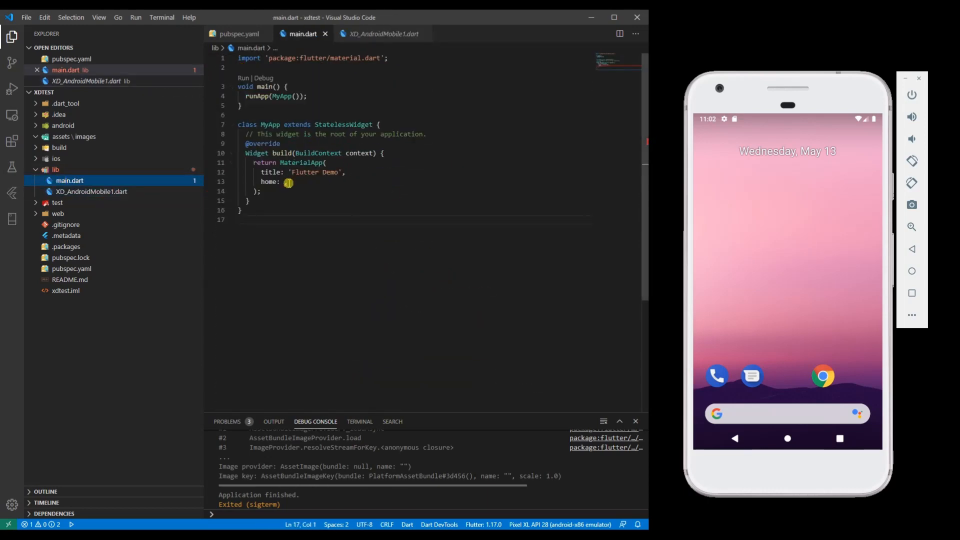
Step: Set home: to XD_AndroidMobile1() and import 'XD_AndroidMobile1.dart' via the quick fix
type("XD_AndroidMobile1,")
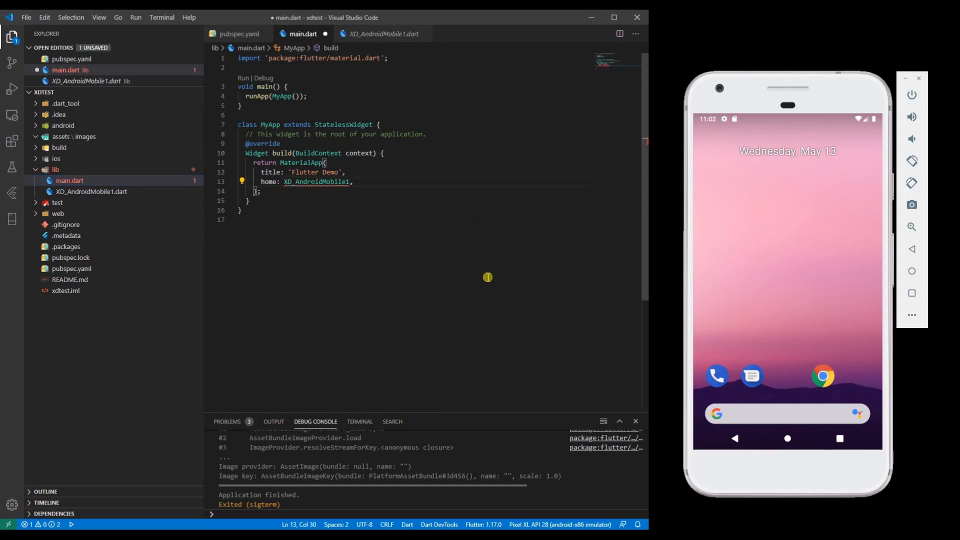
type("()")
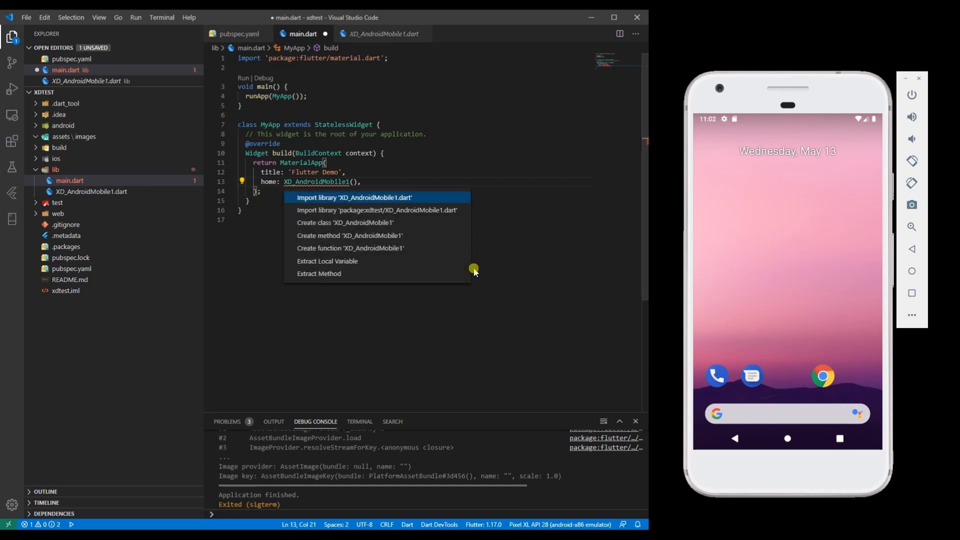
left_click(237, 34)
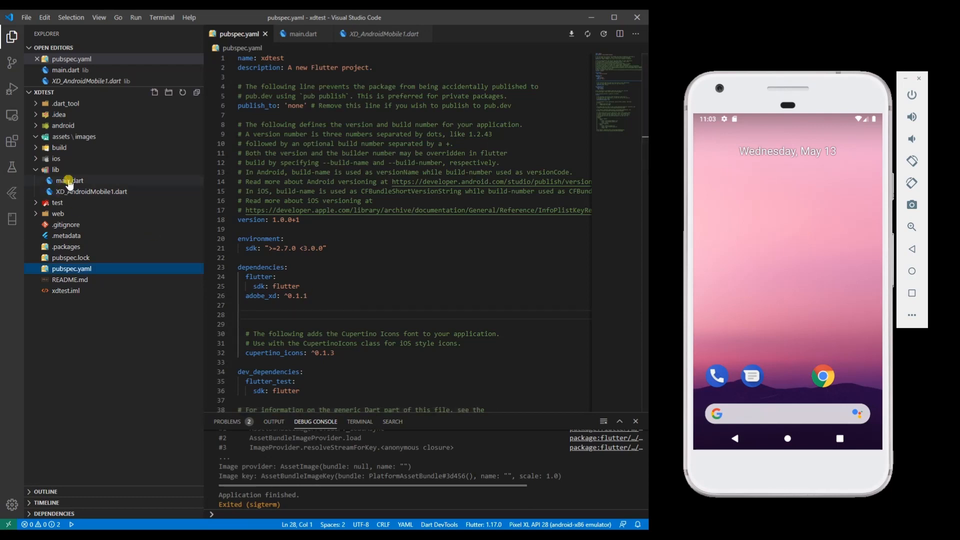
Step: Start main.dart in debug mode on the Android emulator
left_click(68, 181)
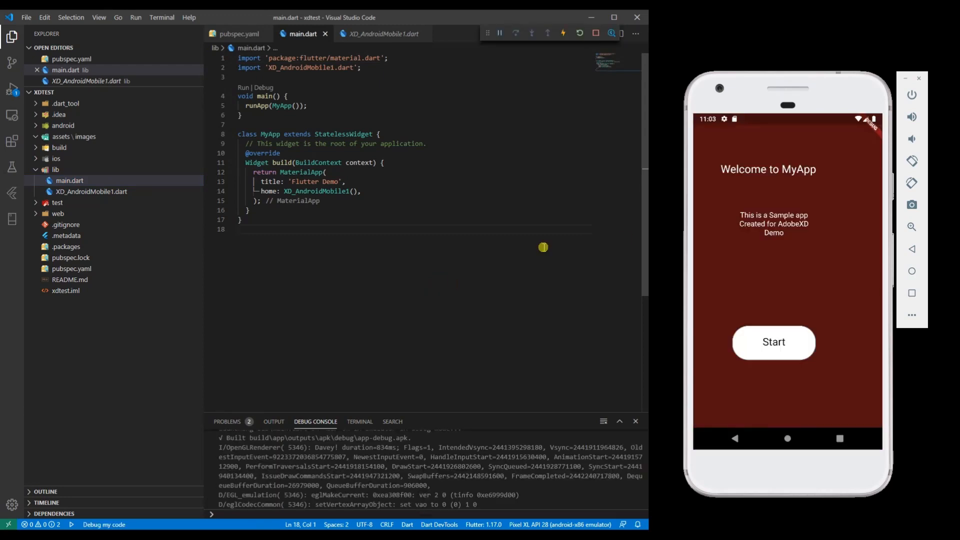
mouse_move(783, 192)
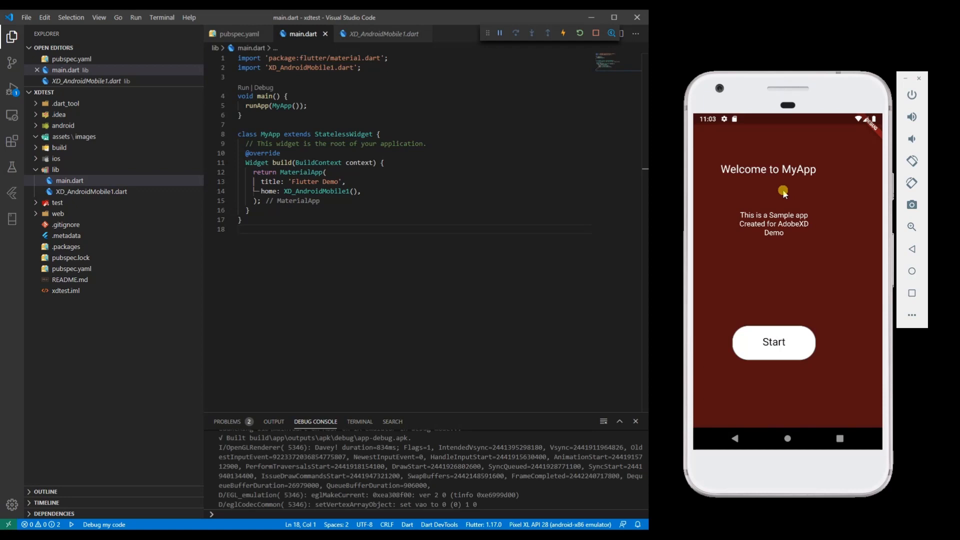
mouse_move(815, 190)
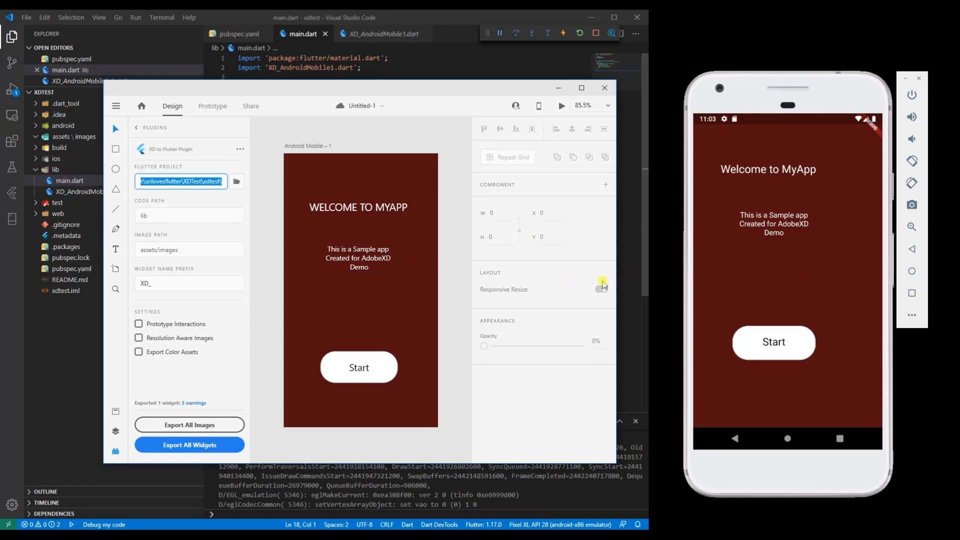
left_click(601, 289)
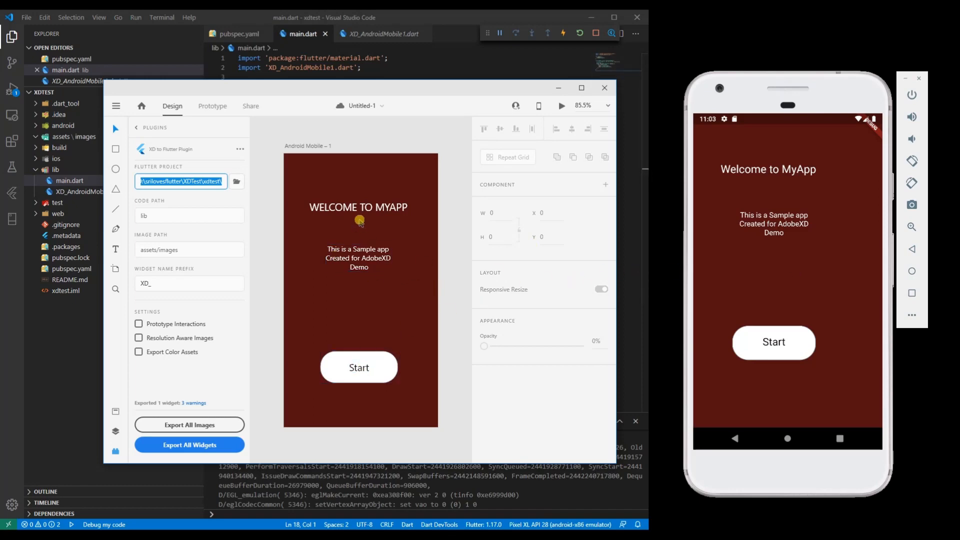
mouse_move(799, 267)
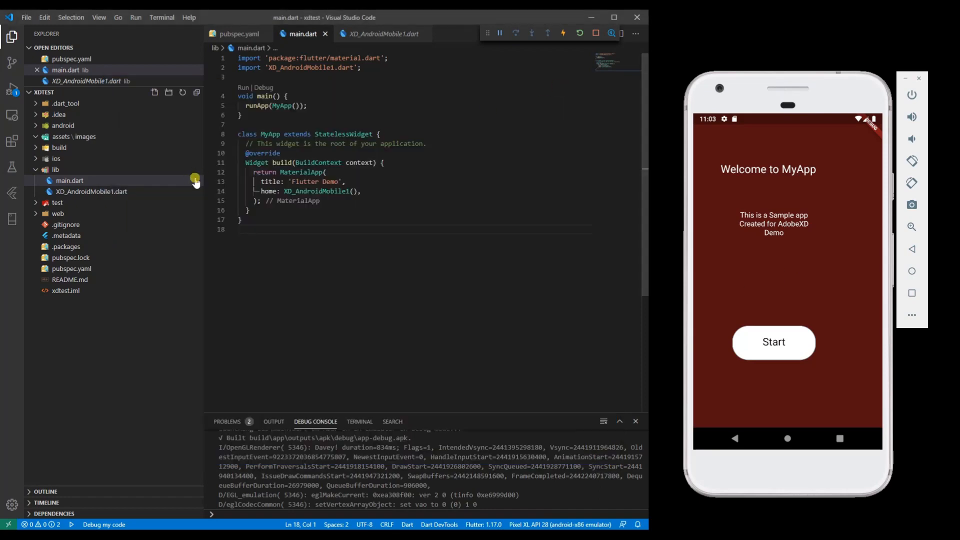
Step: Open XD_AndroidMobile1.dart in the Explorer to view its positioned Text widgets
left_click(386, 34)
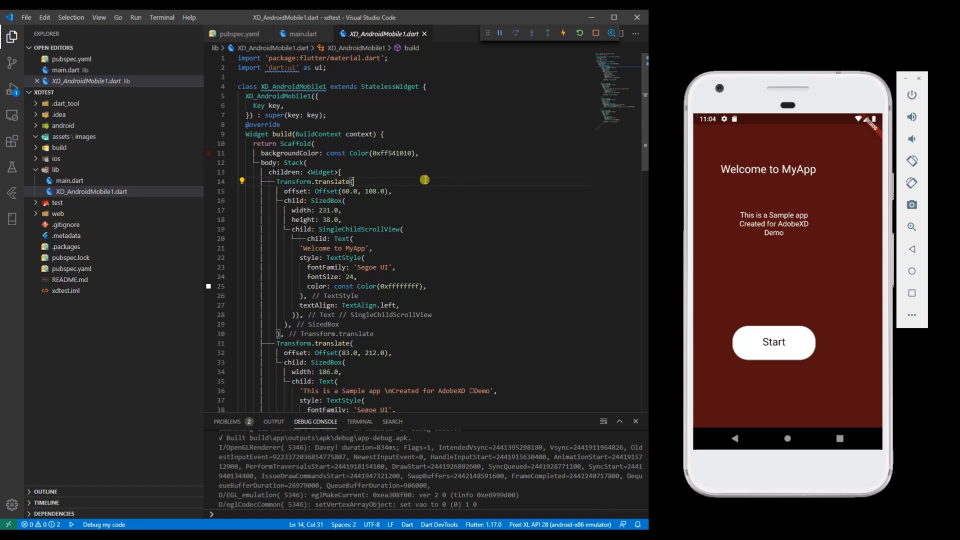
mouse_move(544, 309)
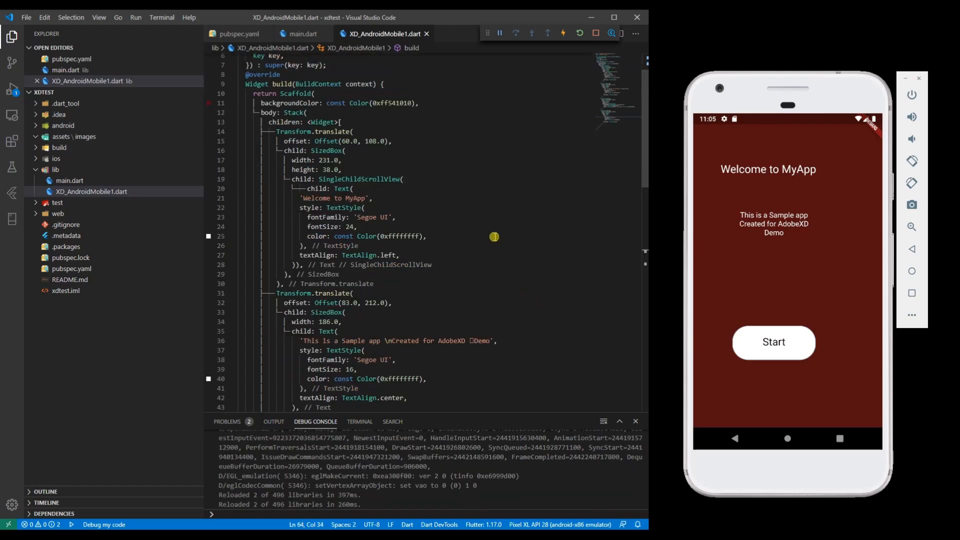
mouse_move(528, 237)
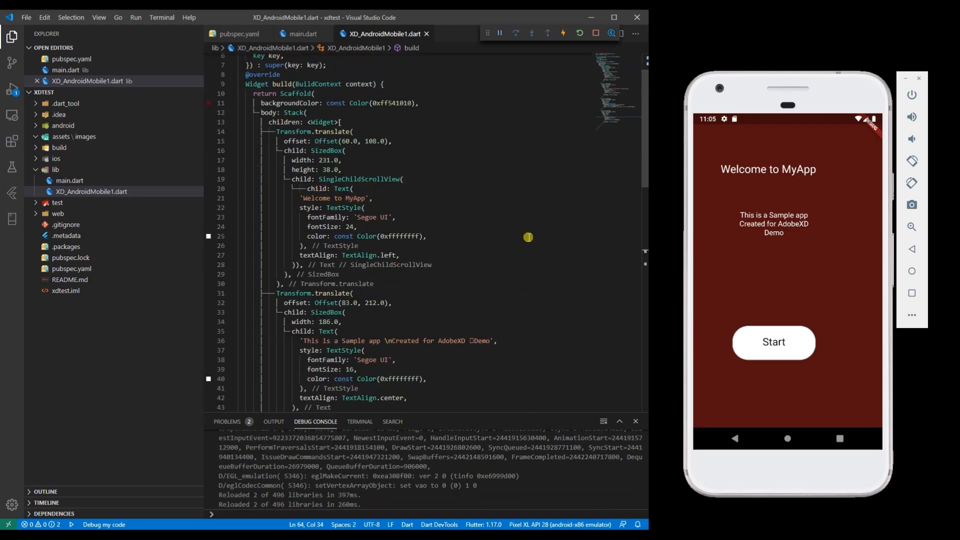
mouse_move(522, 229)
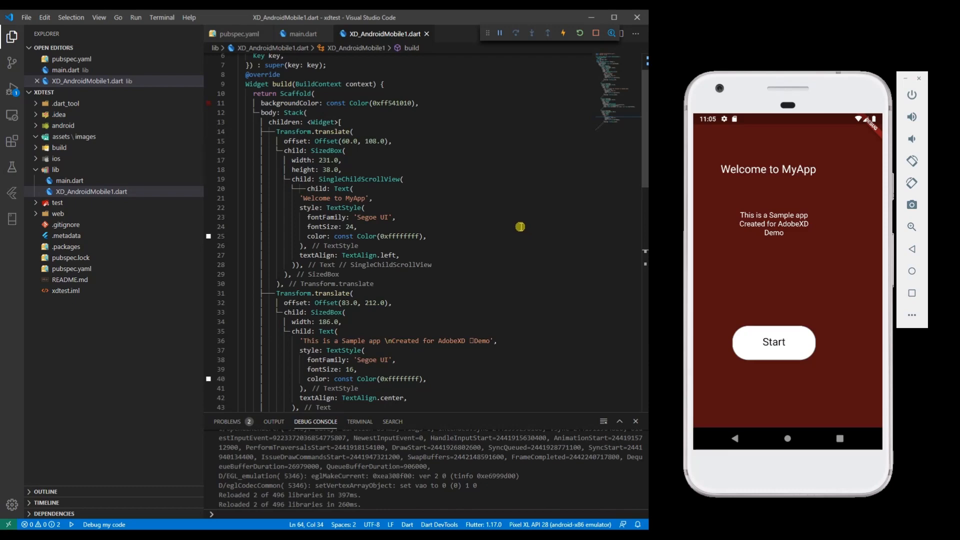
mouse_move(346, 221)
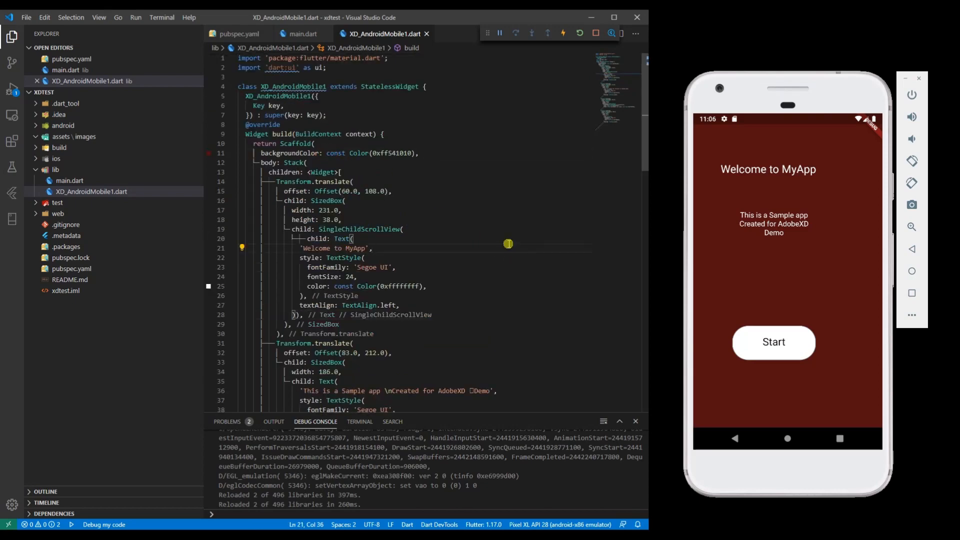
mouse_move(504, 241)
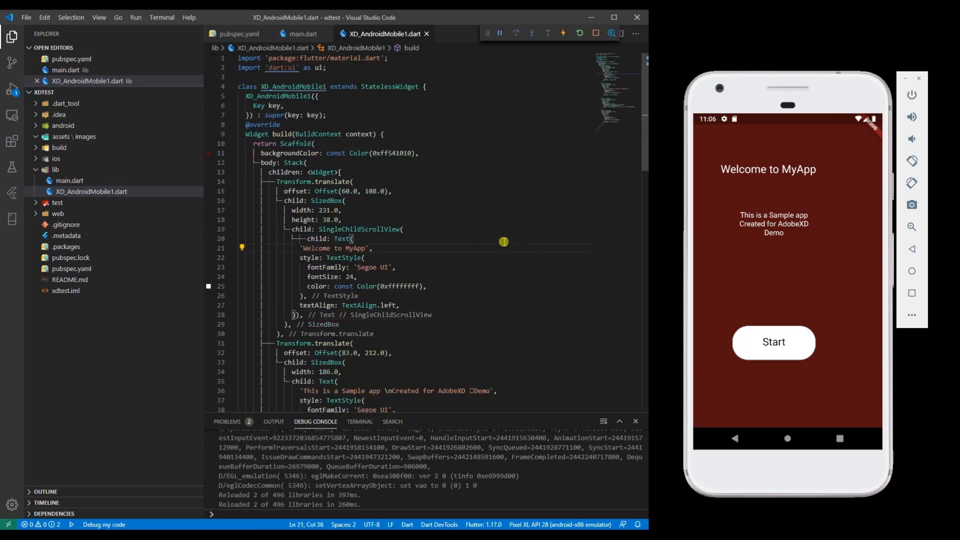